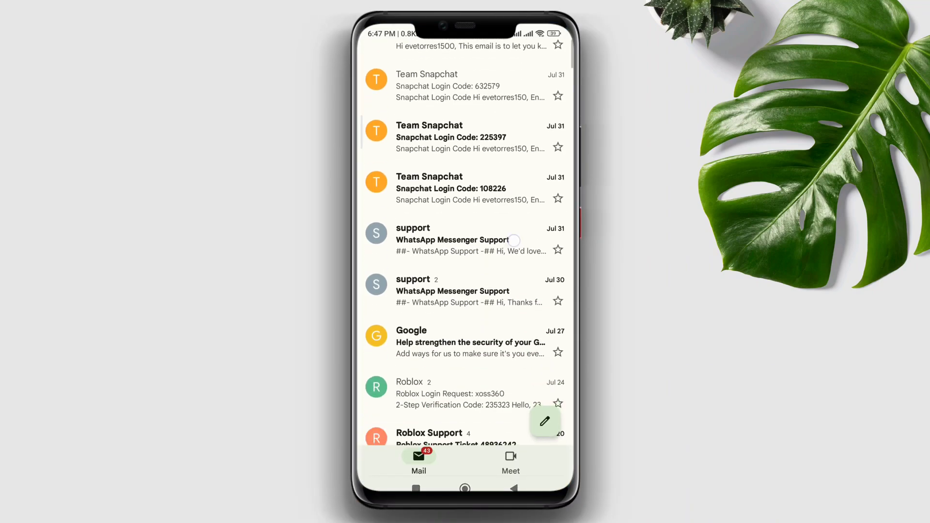
- Open and close the inbox and labels drawer, reopen it, then exit Gmail to the home screen
scroll("down", 3)
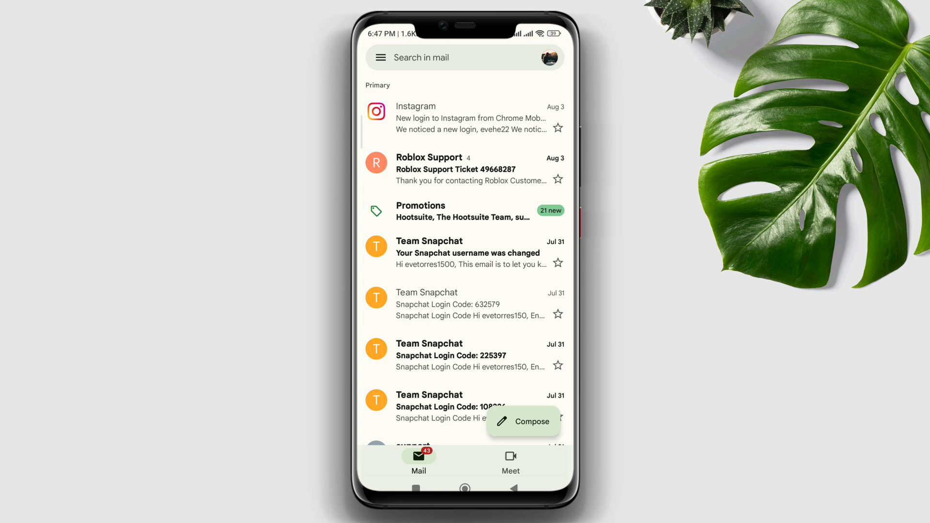
left_click(381, 58)
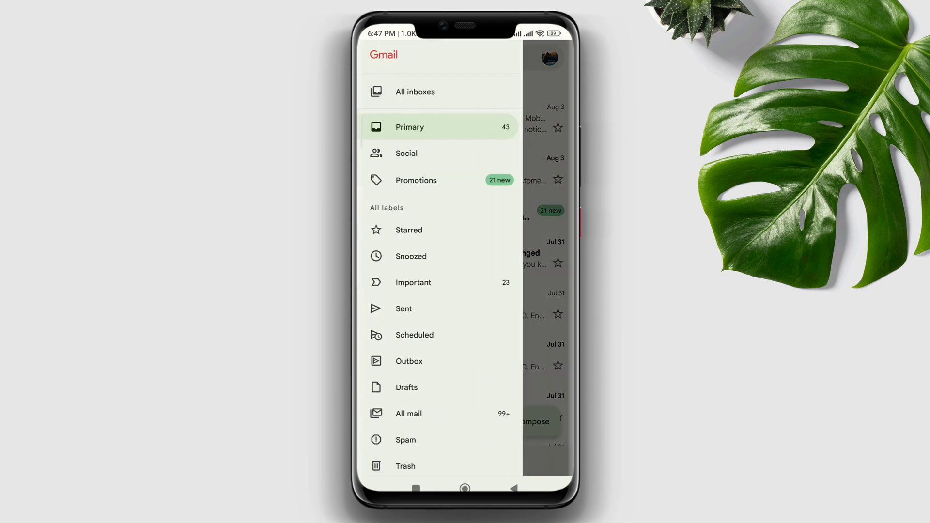
left_click(409, 127)
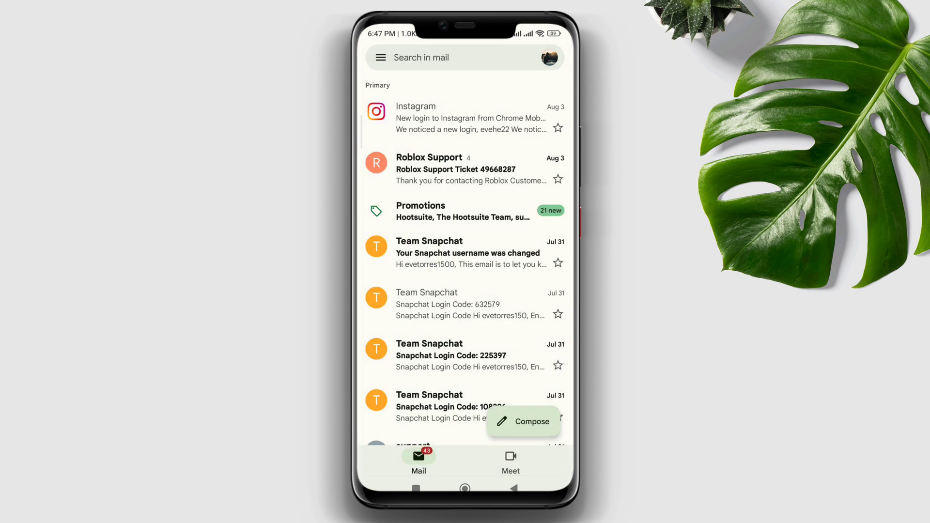
left_click(381, 58)
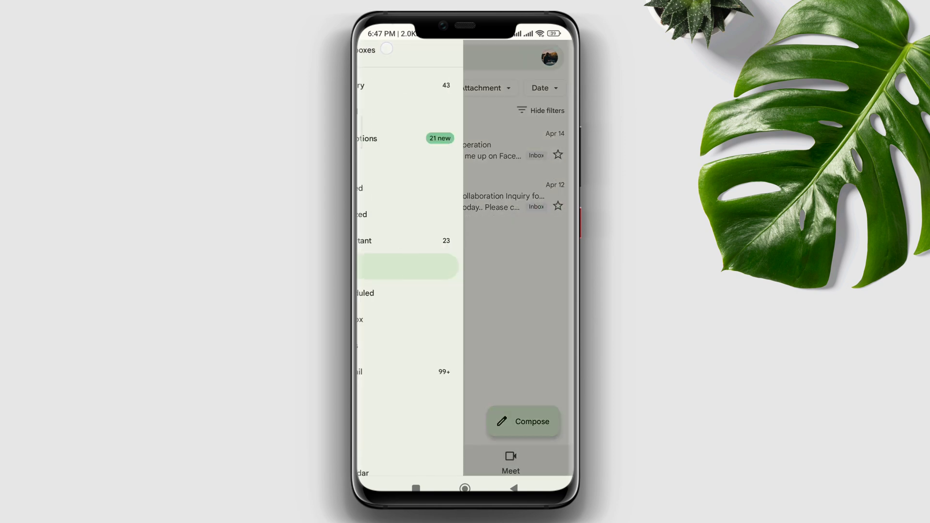
left_click(408, 266)
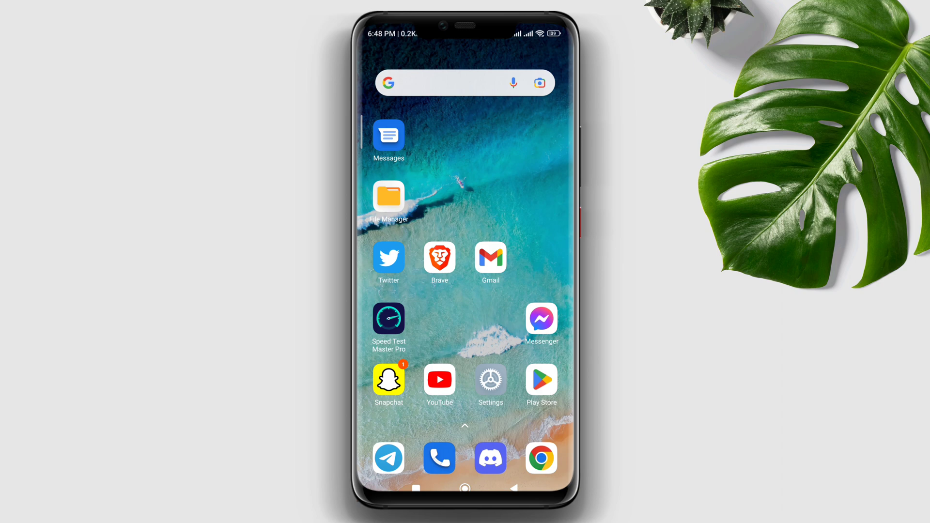
- Relaunch Gmail from the home screen and reach Settings through the account menu
left_click(490, 258)
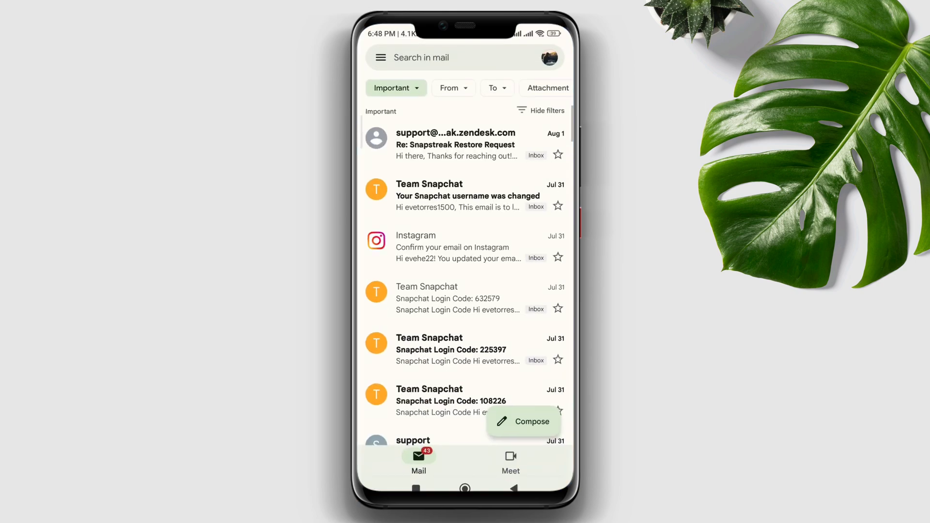
left_click(548, 58)
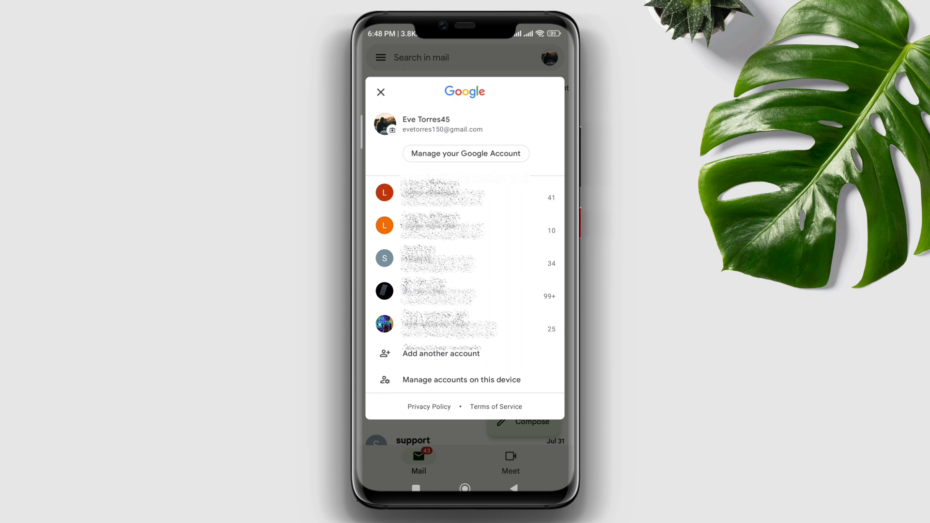
left_click(381, 92)
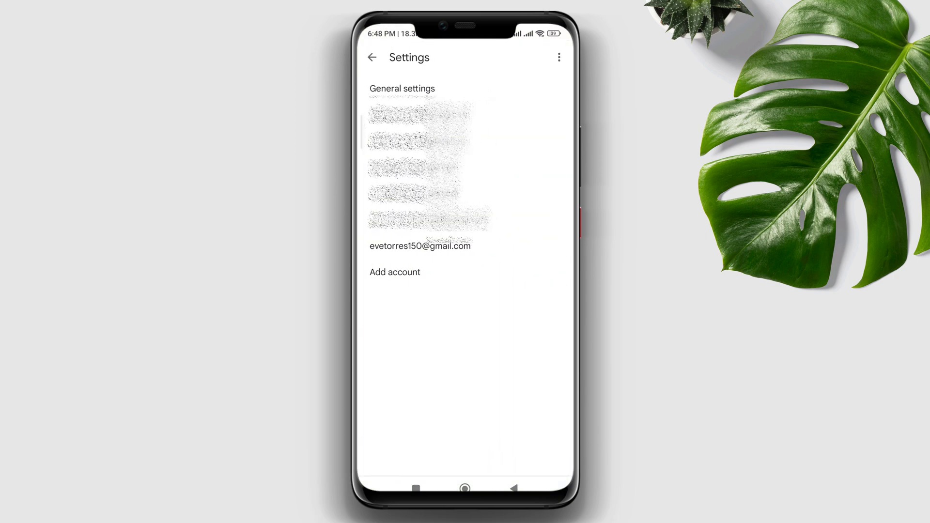
- Turn on Sync Gmail under the account's data usage settings and return to Important mail
left_click(419, 246)
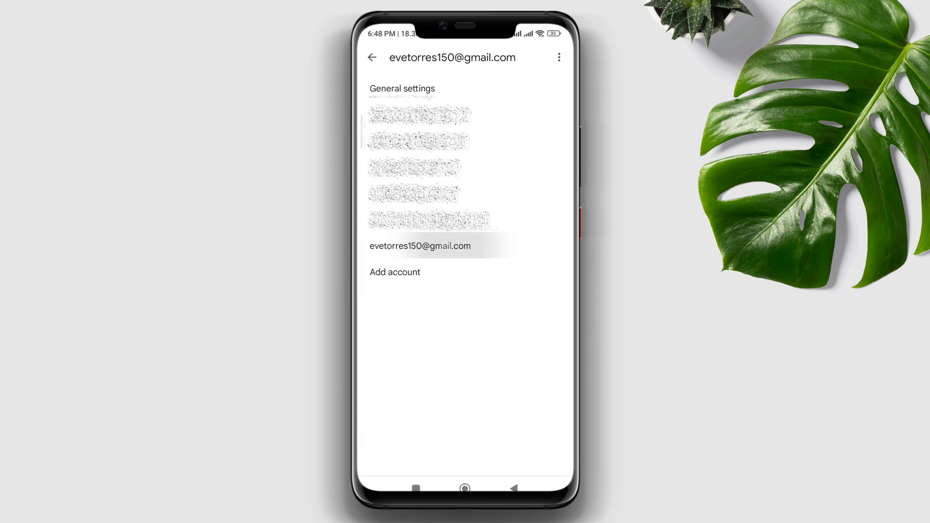
scroll("down", 3)
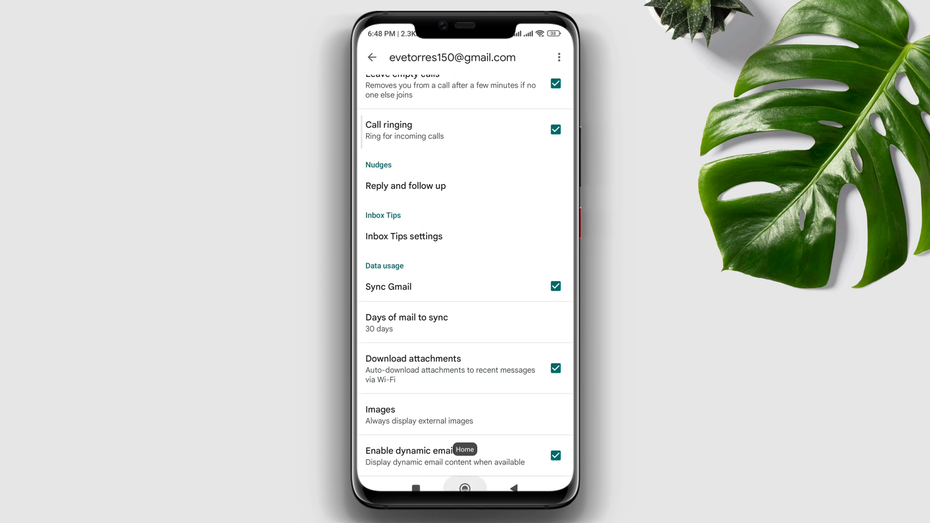
left_click(371, 57)
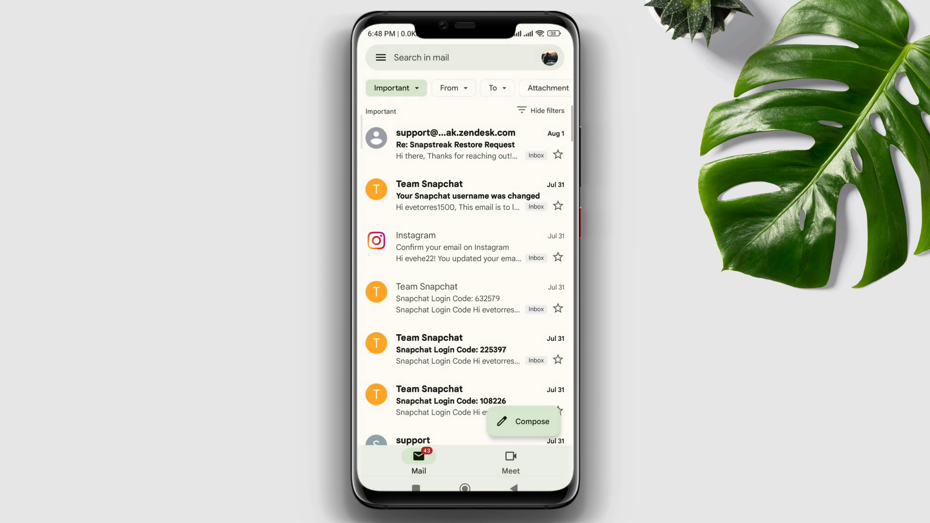
- Leave Gmail and open its App info Restrict data usage dialog for SIM 1 and SIM 2
left_click(381, 58)
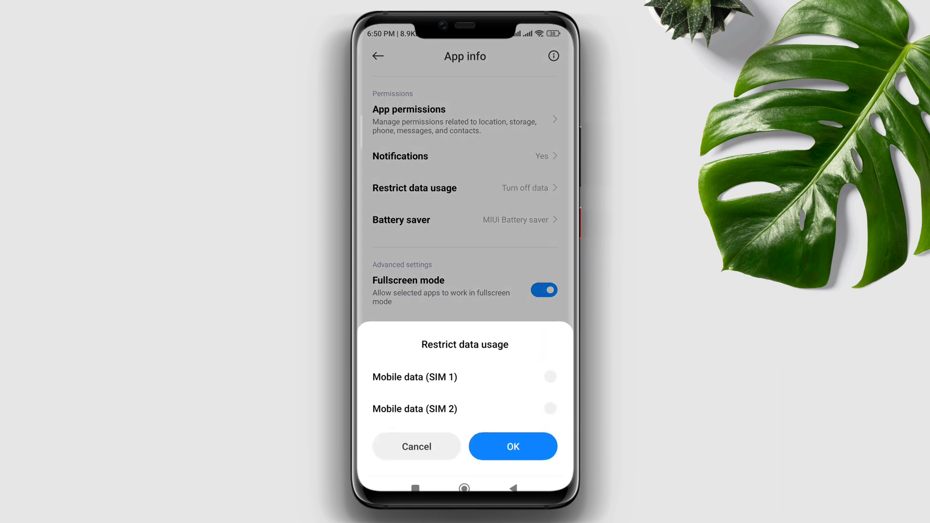
- Restrict Gmail data on both SIMs, clear Gmail's app data, and relaunch Gmail
left_click(513, 446)
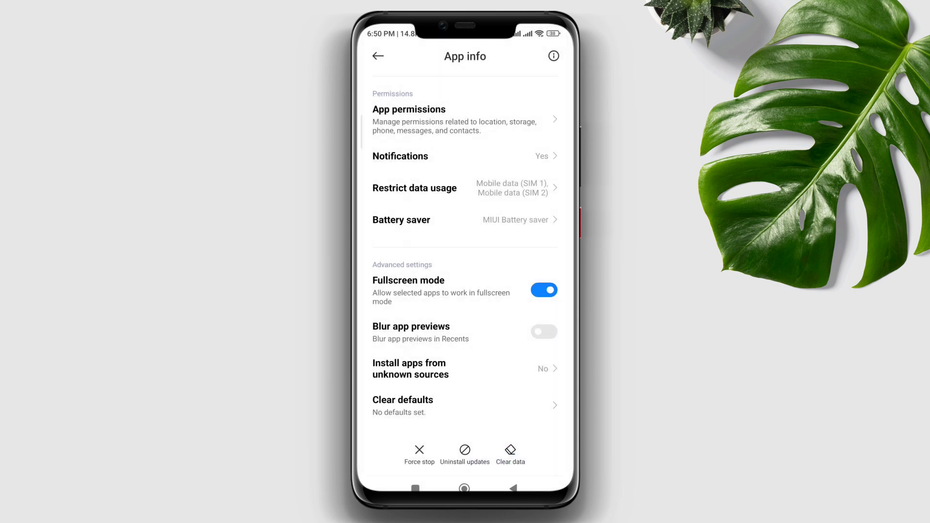
left_click(510, 449)
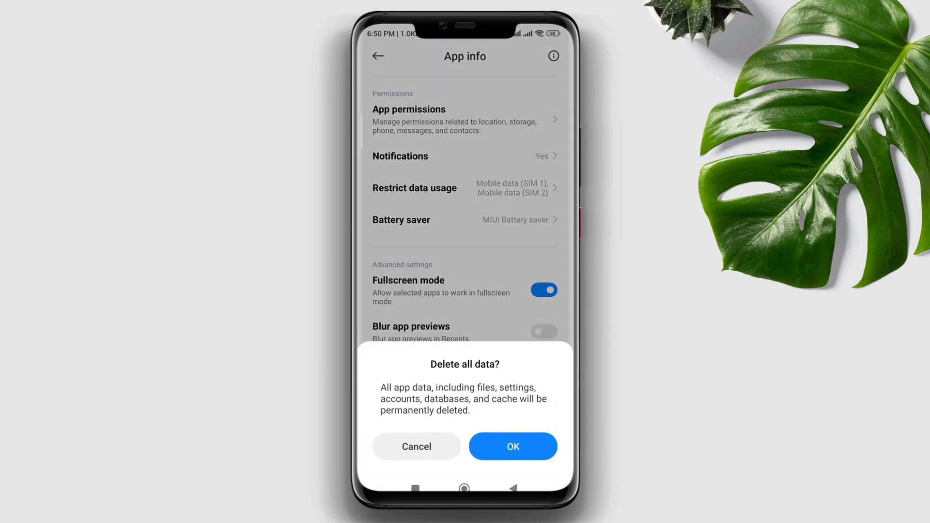
left_click(416, 446)
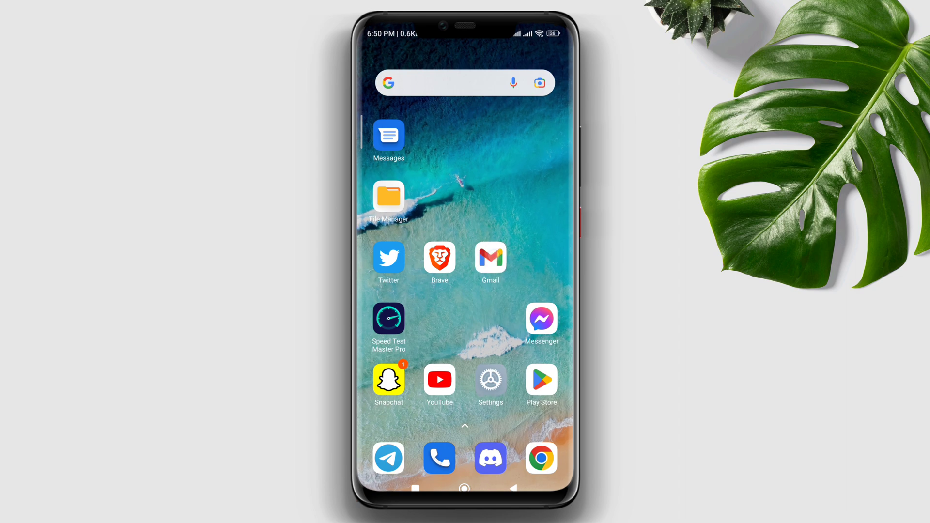
left_click(491, 258)
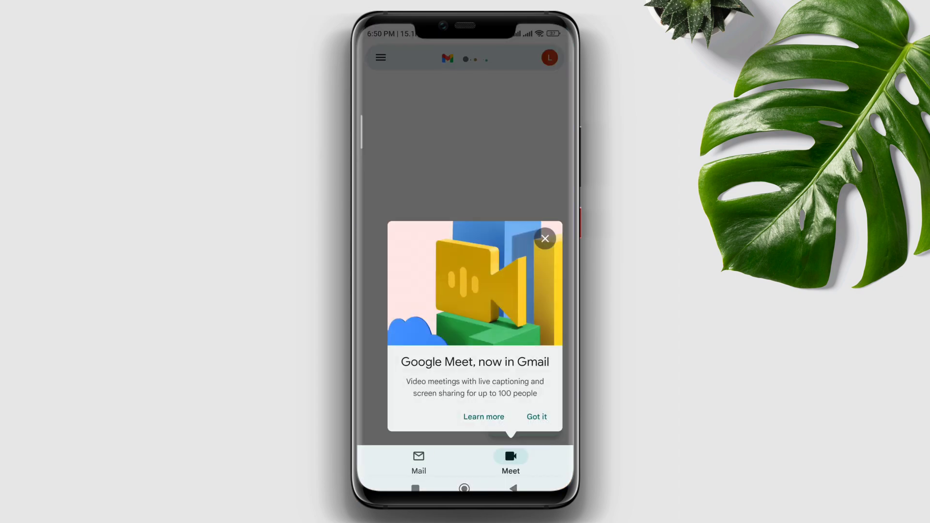